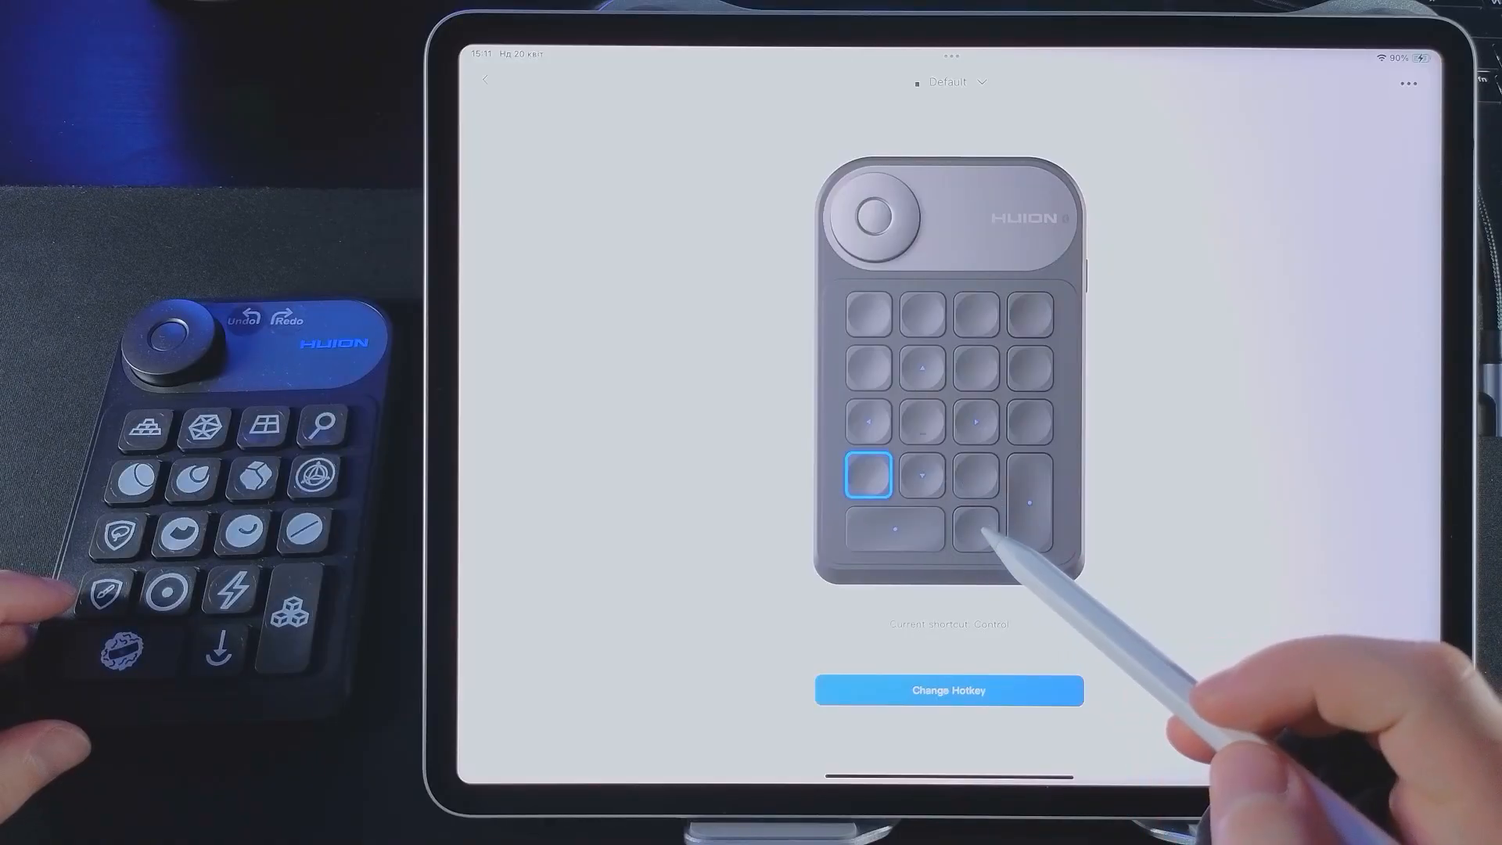
Step: Find the NIIMBOT label-printer app in the App Store and reach its store page
{"action": "left_click", "coordinate": [975, 528]}
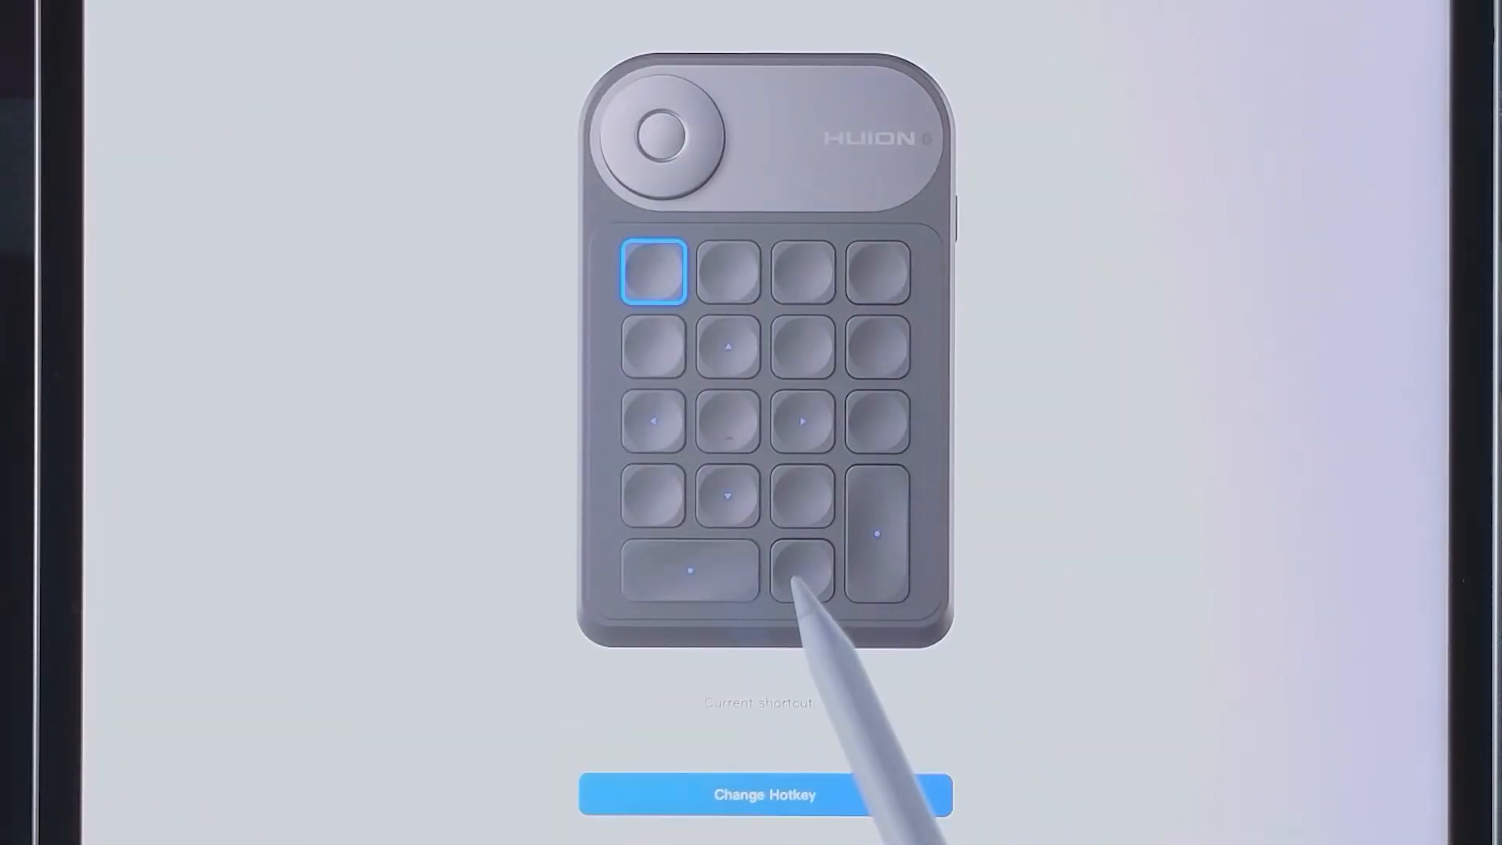
{"action": "left_click", "coordinate": [689, 572]}
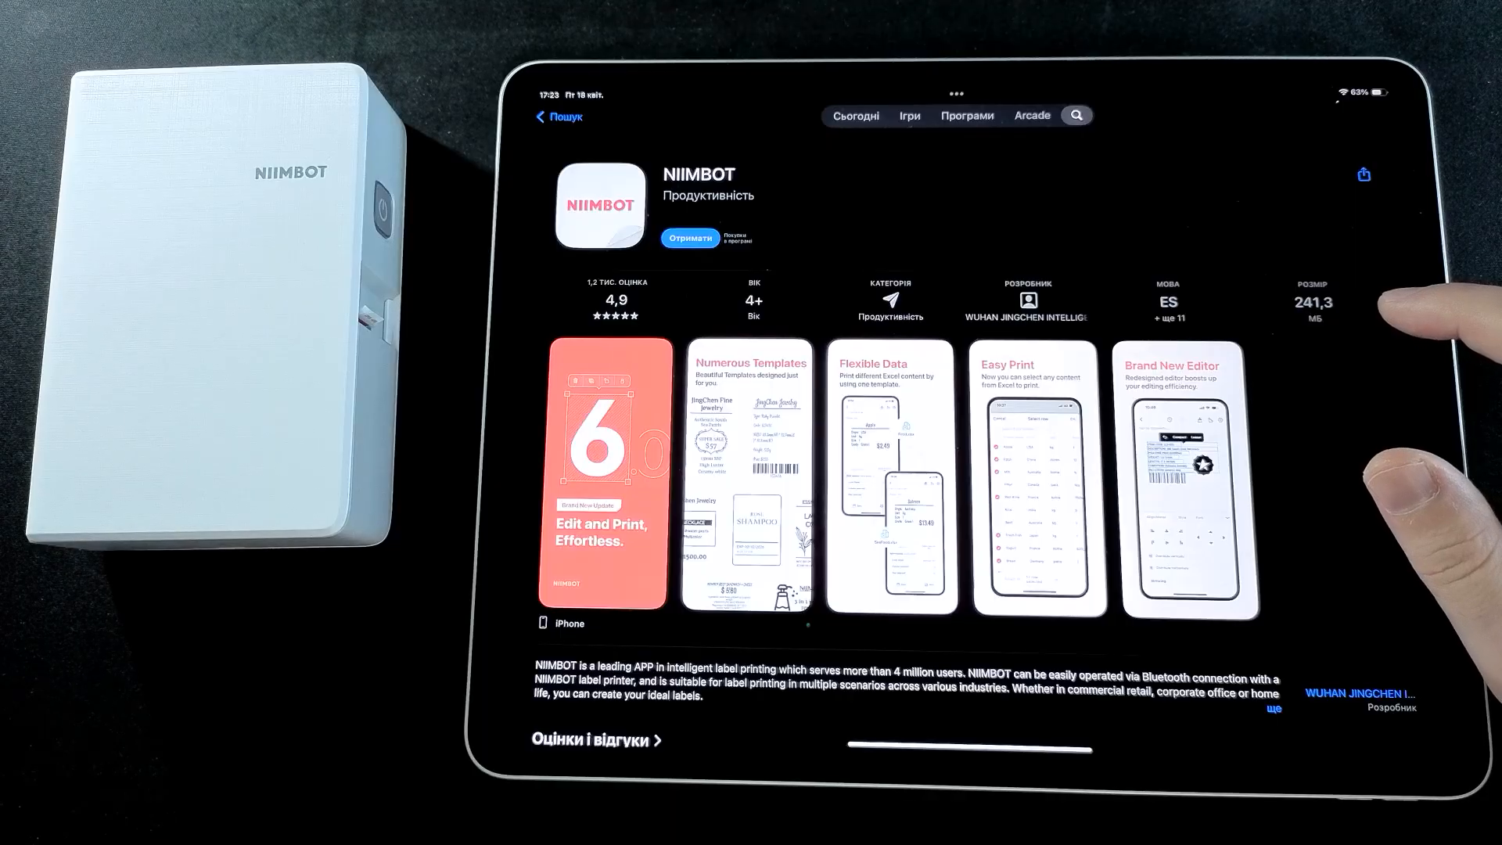
Step: Skip the NIIMBOT welcome screen and start Device Connect from the home page
{"action": "left_click", "coordinate": [688, 238]}
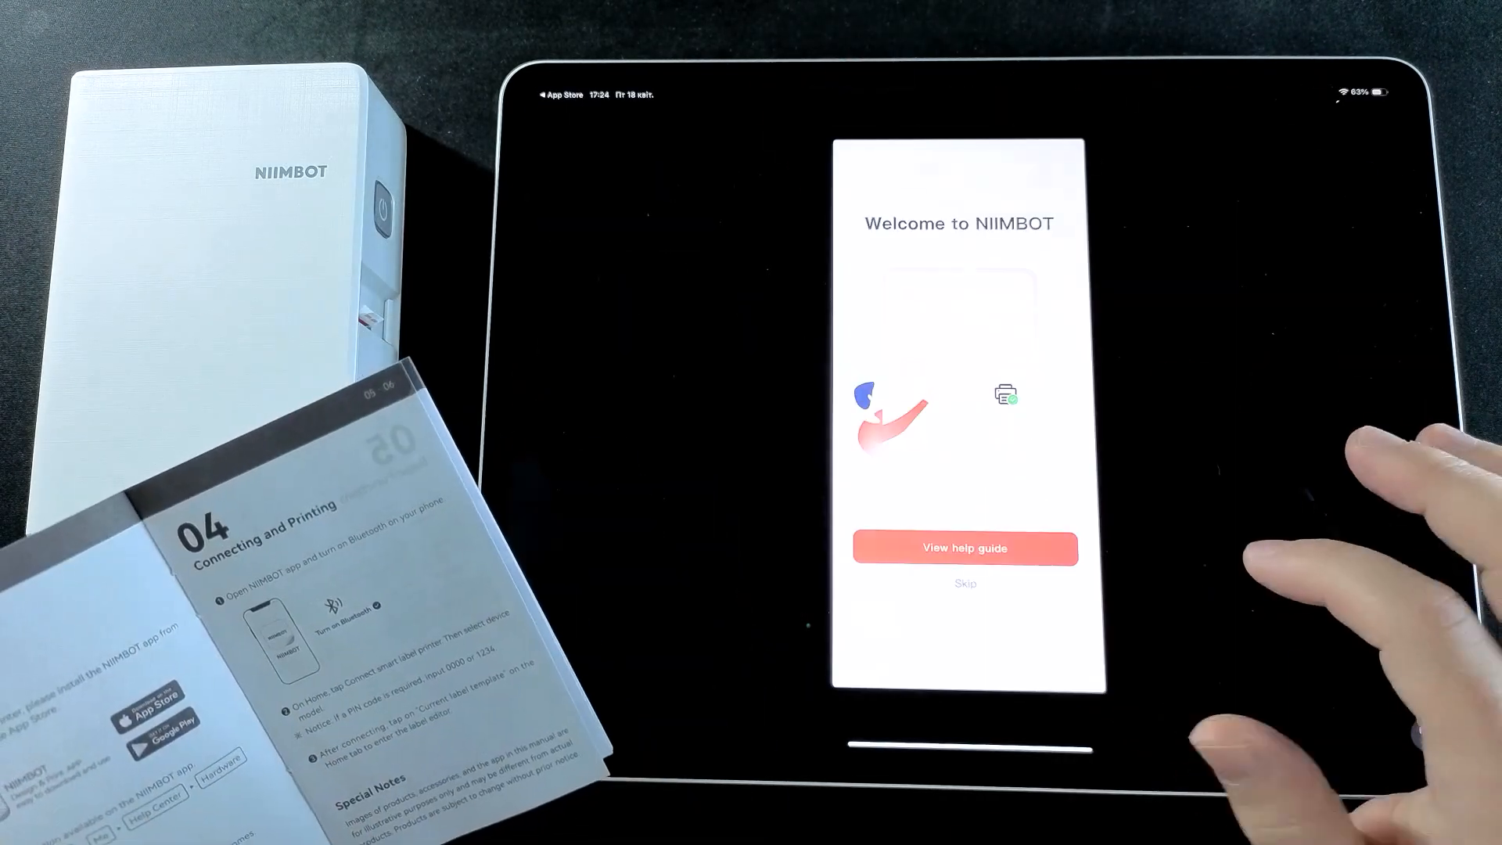
{"action": "left_click", "coordinate": [964, 584]}
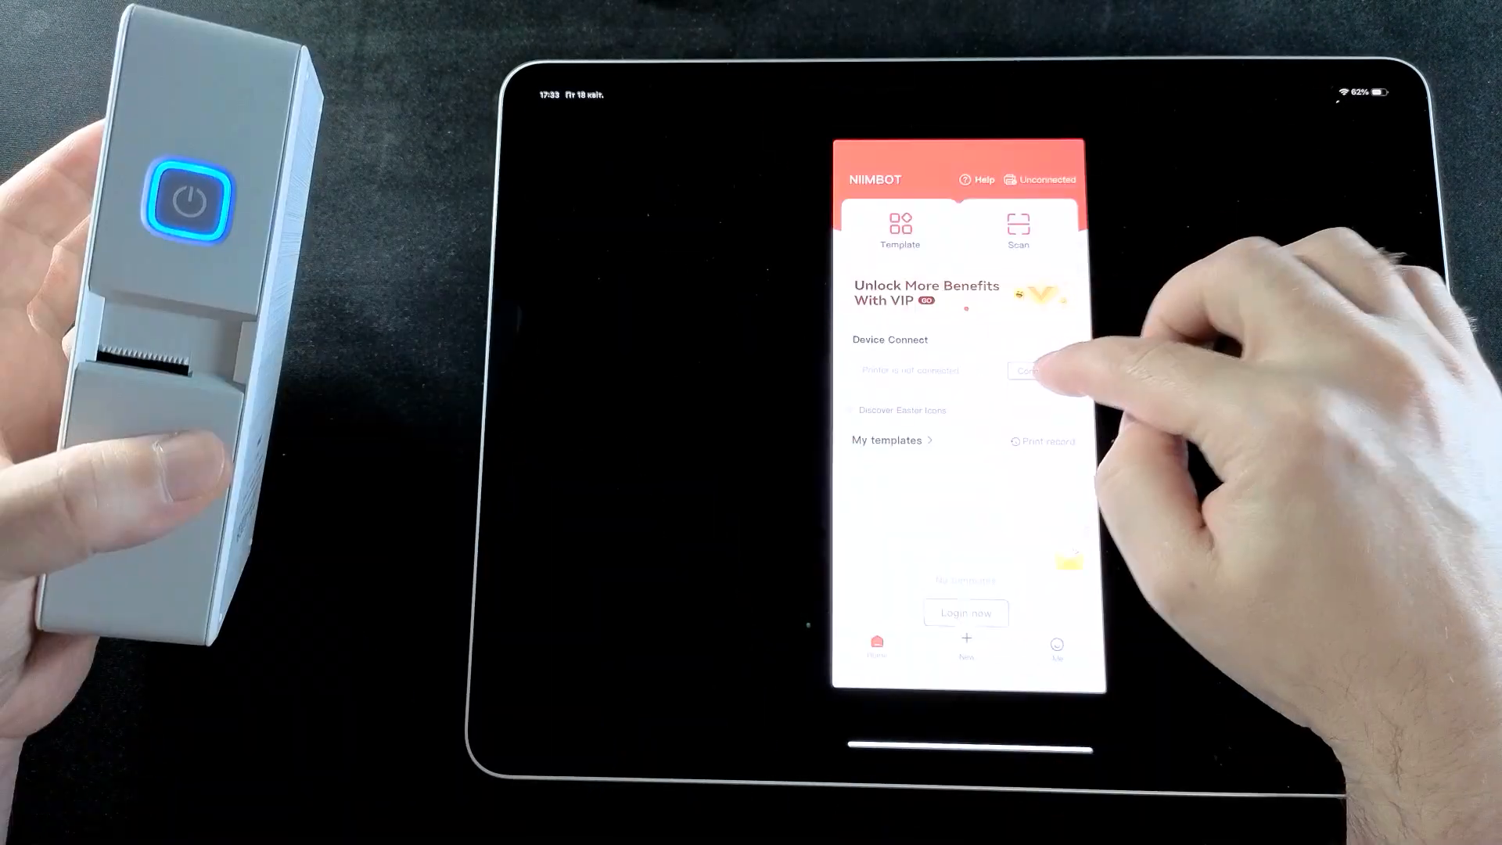
{"action": "left_click", "coordinate": [1029, 371]}
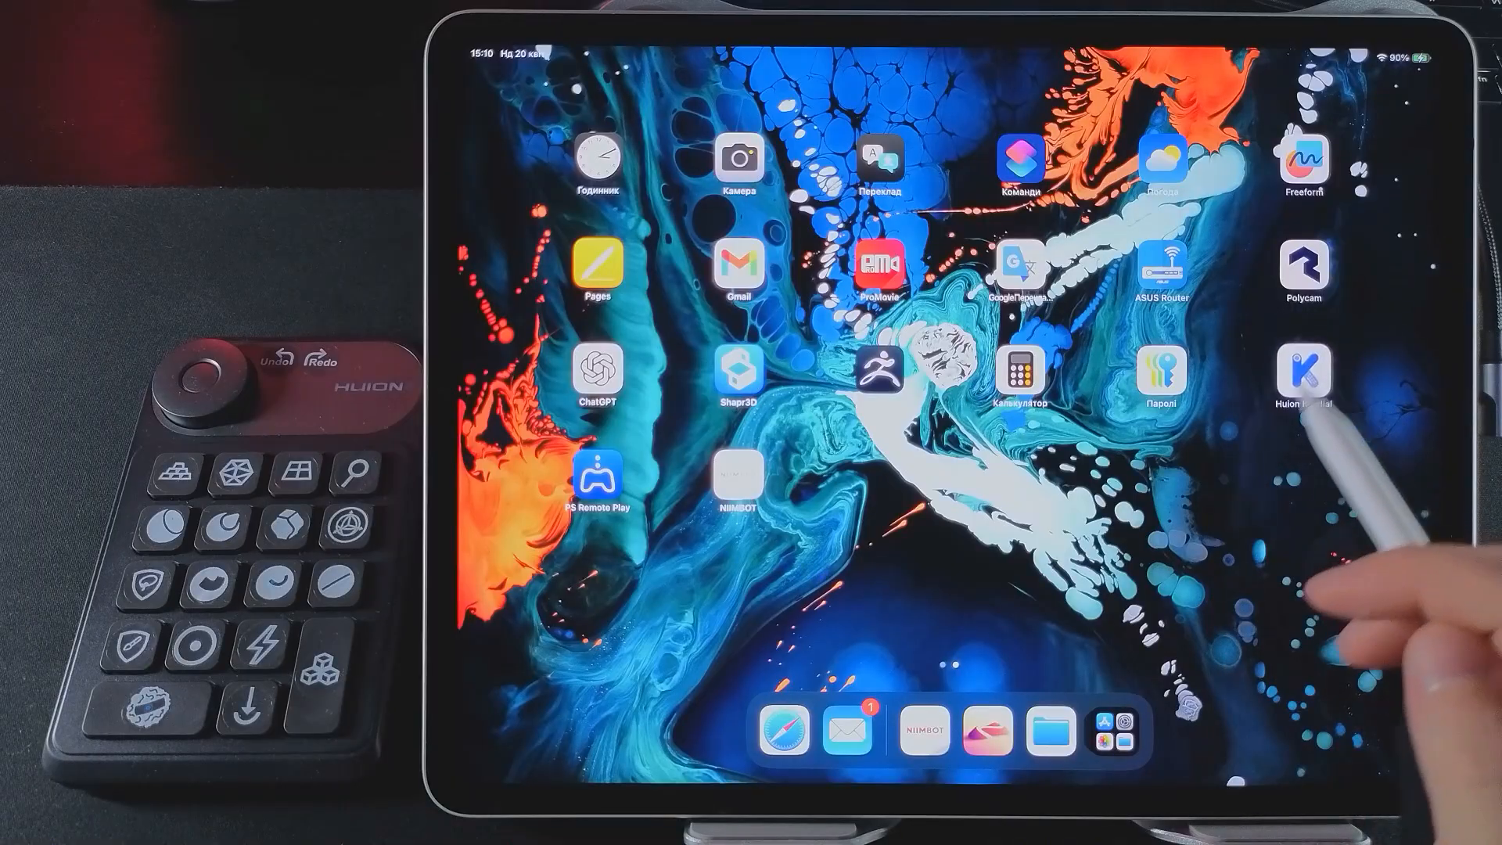
Step: Launch the Huion Keydial app from the home screen
{"action": "left_click", "coordinate": [1302, 372]}
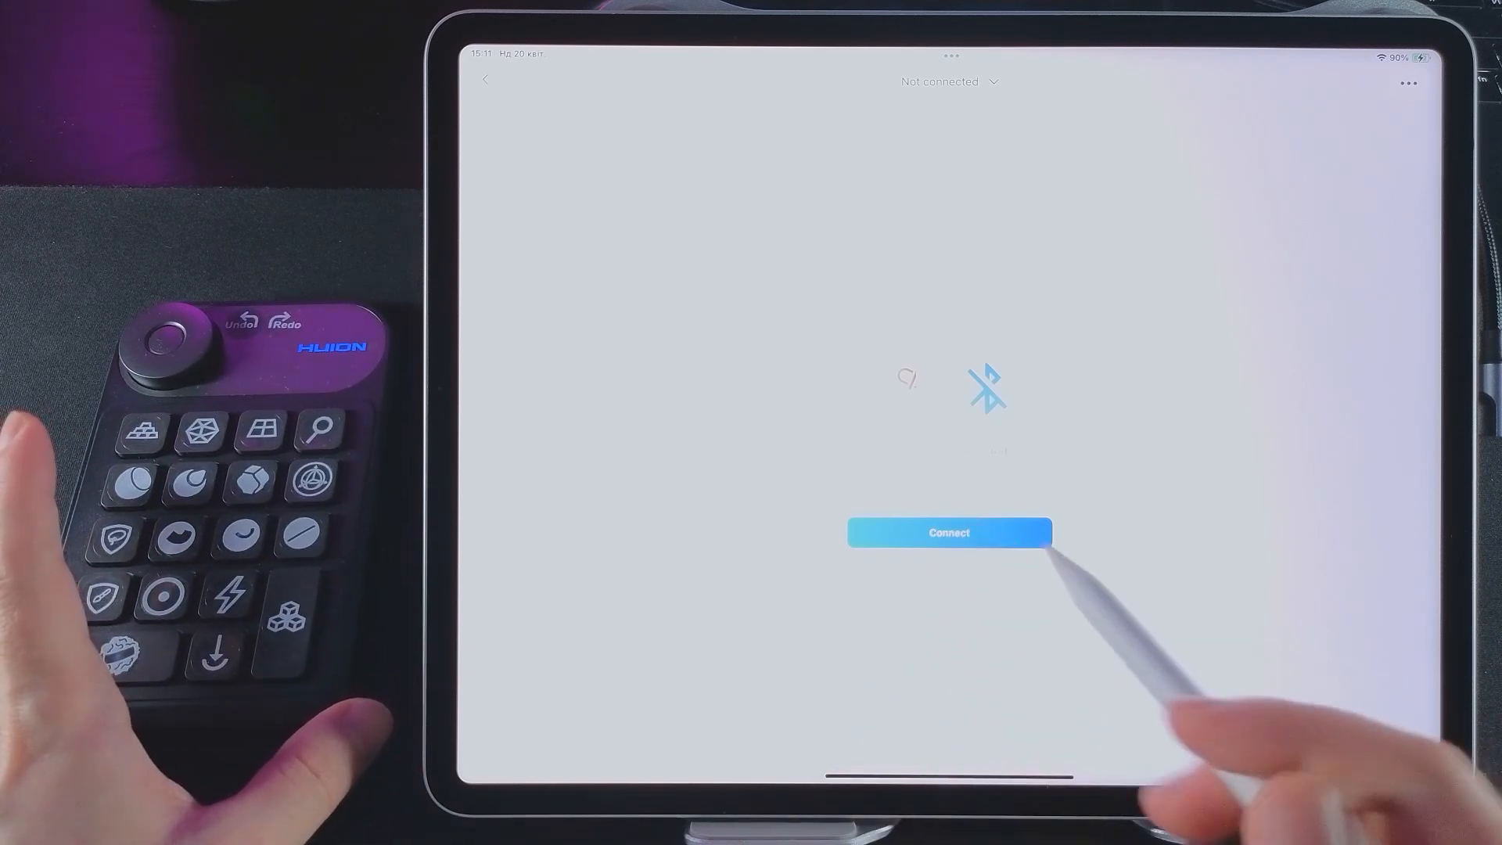
Step: Connect the keypad and check that keys carry shortcuts such as Shift and D
{"action": "left_click", "coordinate": [948, 532]}
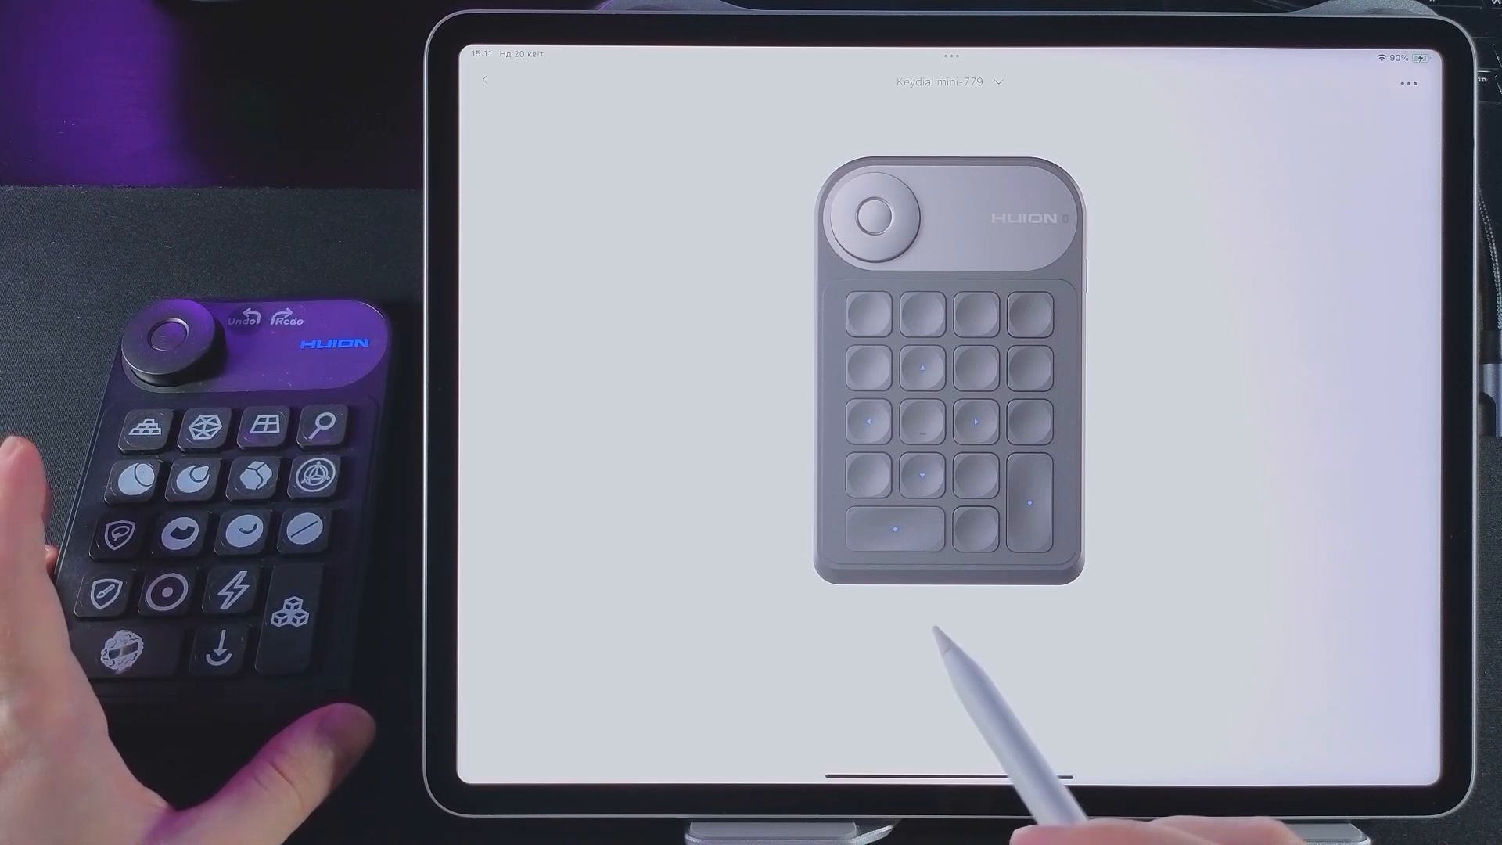
{"action": "left_click", "coordinate": [864, 314]}
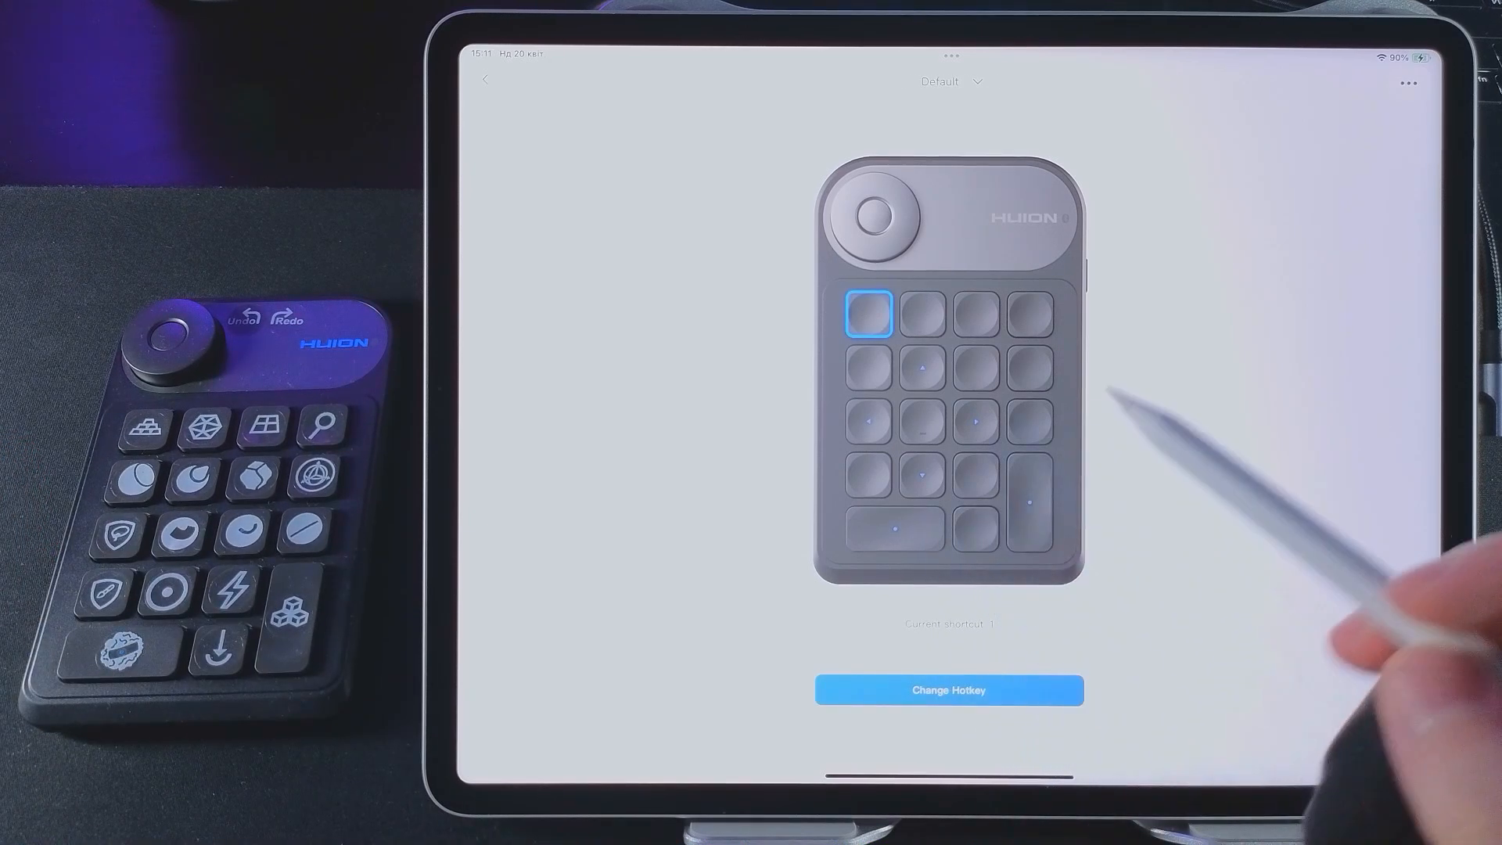
{"action": "left_click", "coordinate": [894, 527]}
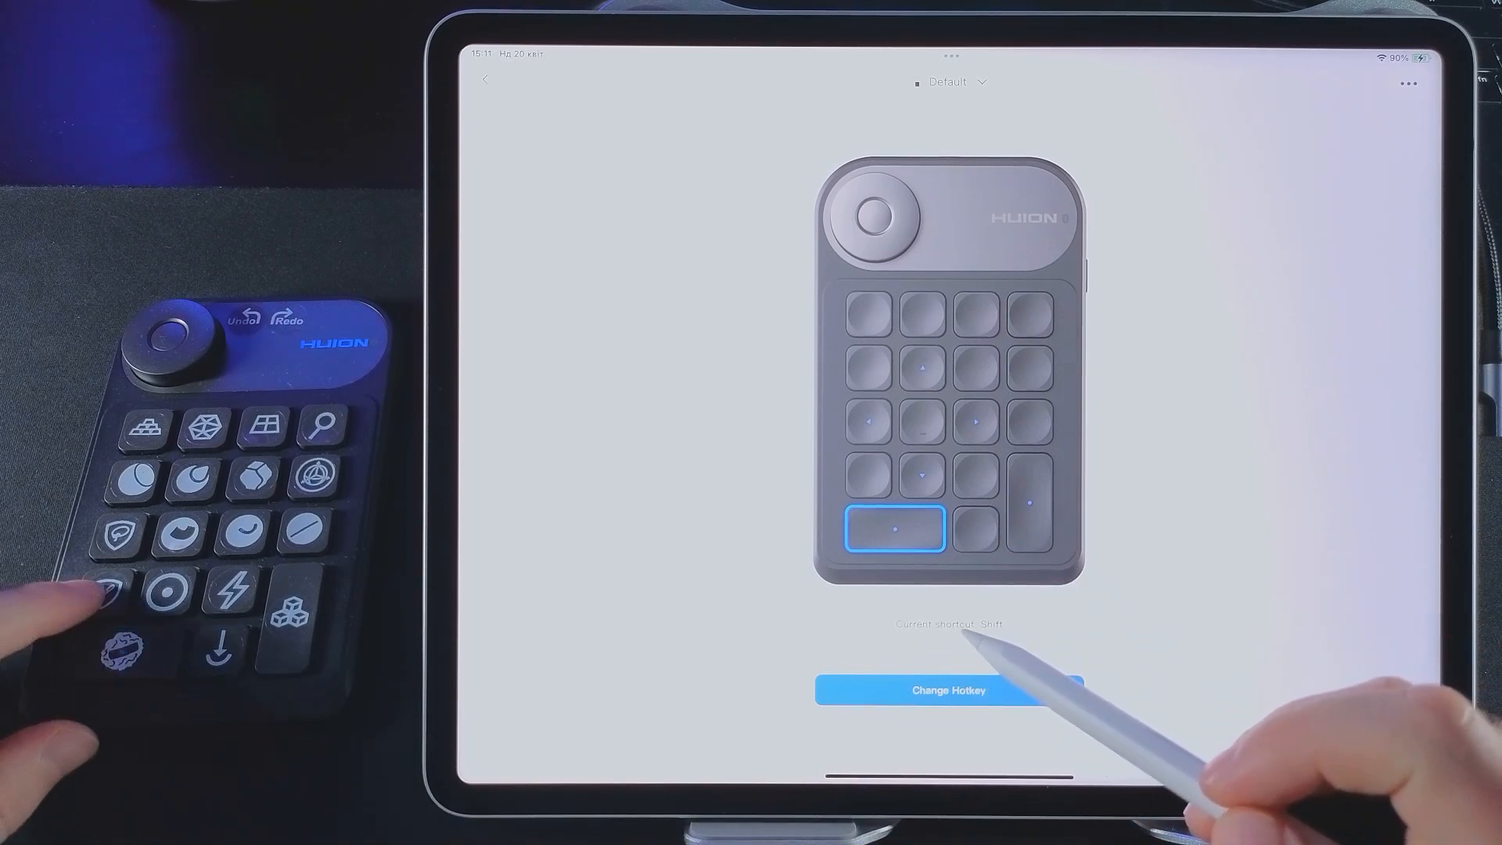
{"action": "left_click", "coordinate": [867, 473]}
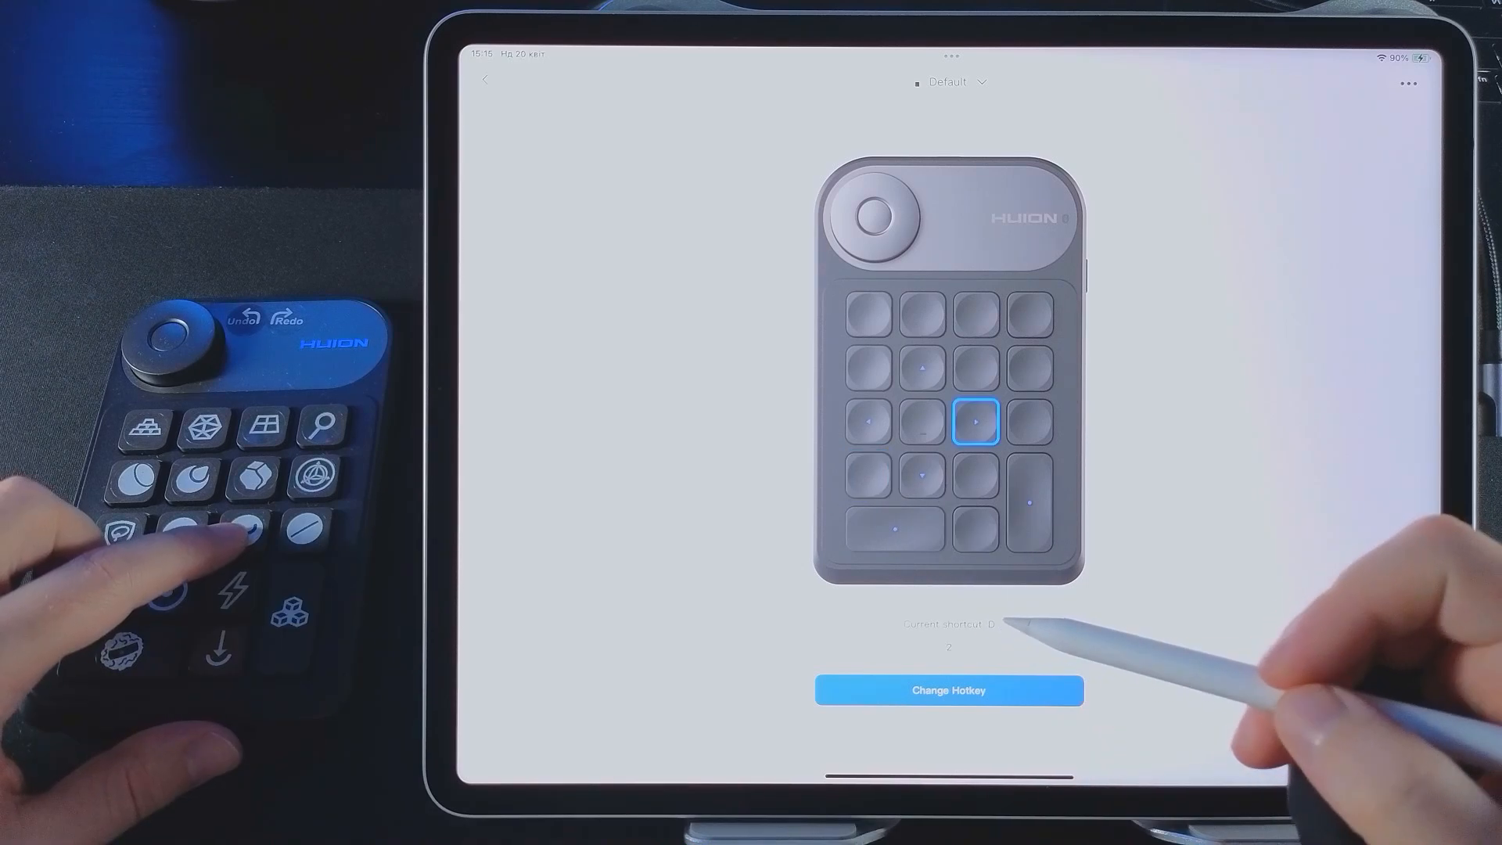
Step: Enter Change Hotkey for a key, then switch over to Nomad Sculpt
{"action": "left_click", "coordinate": [949, 690]}
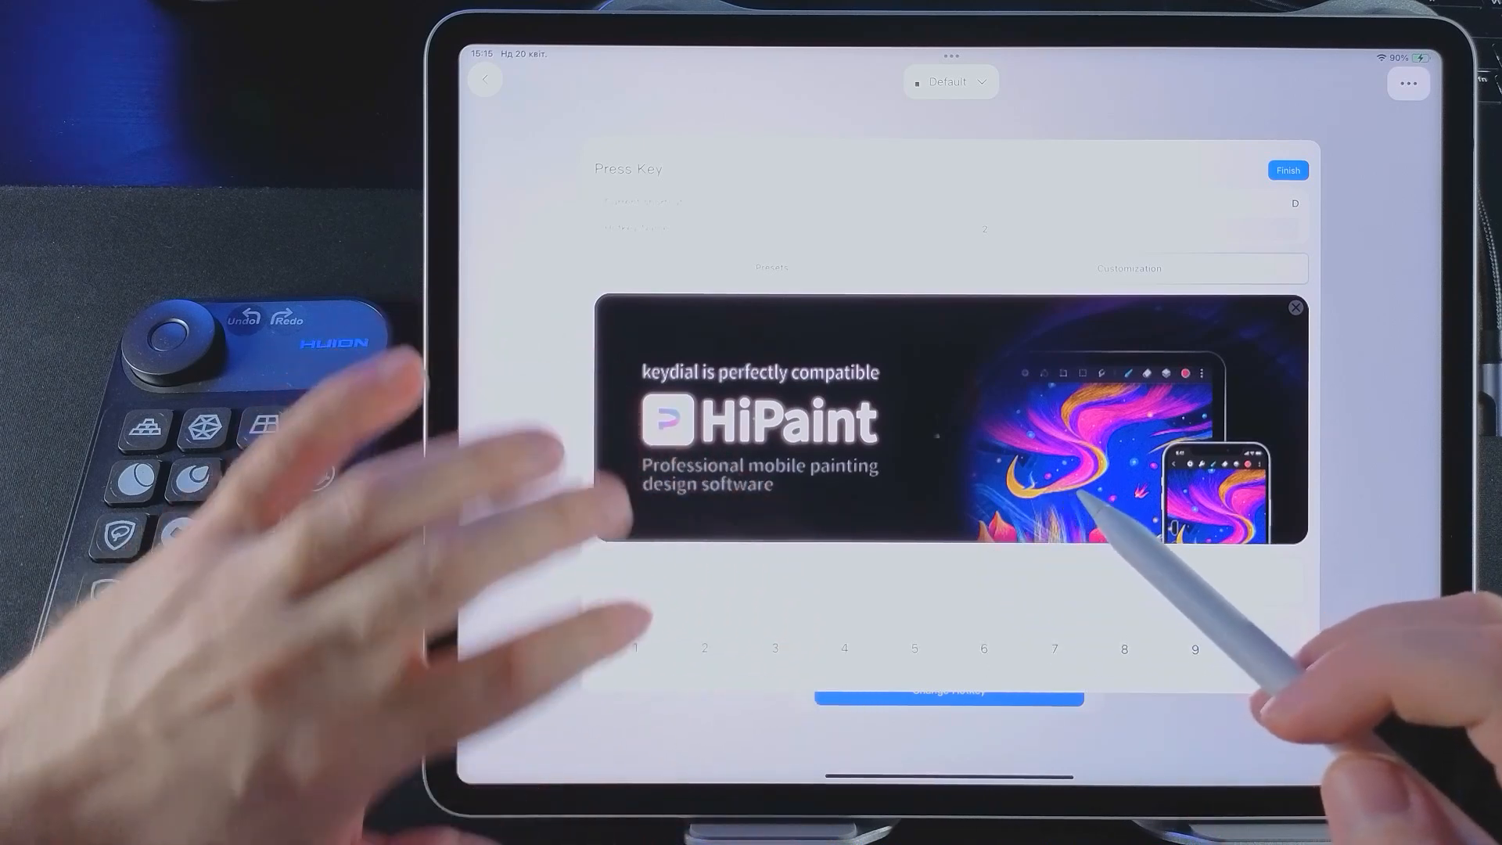
{"action": "left_click", "coordinate": [1294, 307]}
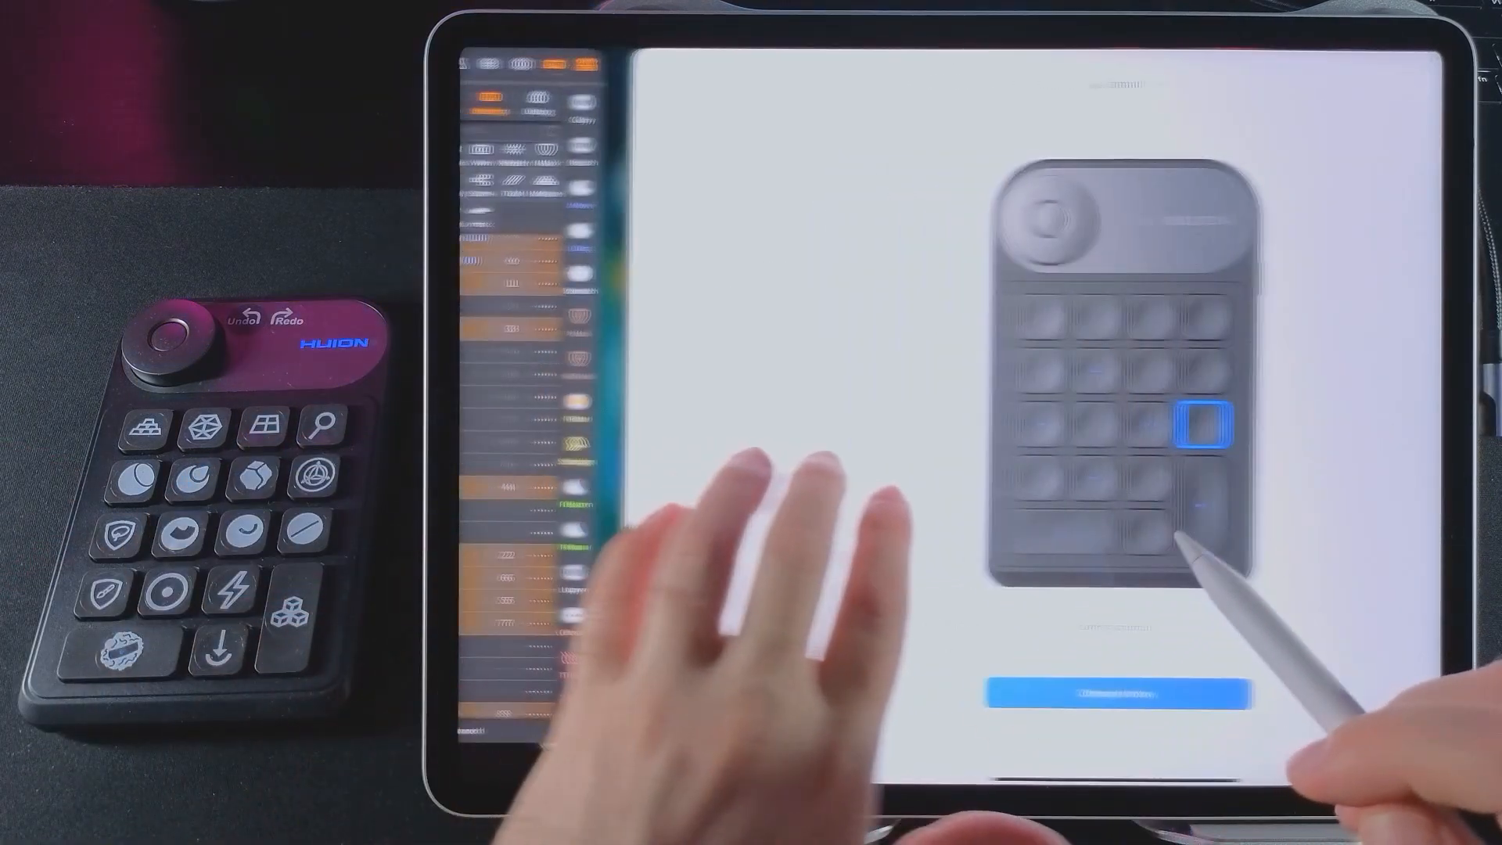
{"action": "left_click", "coordinate": [1108, 692]}
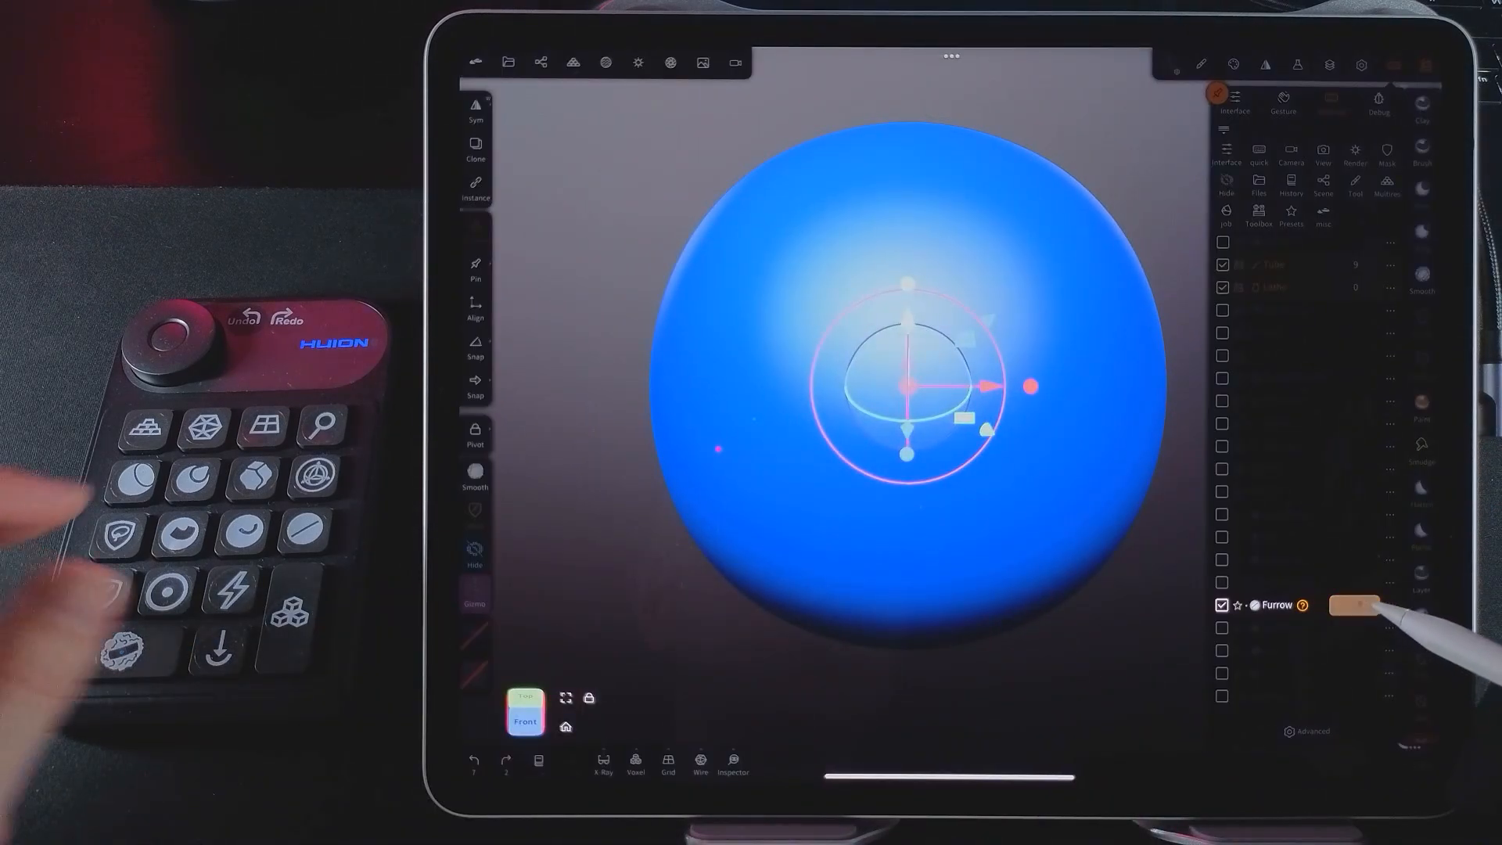
Step: Enable the Furrow entry in Nomad Sculpt's Interface bindings list to take a hotkey
{"action": "left_click", "coordinate": [1330, 103]}
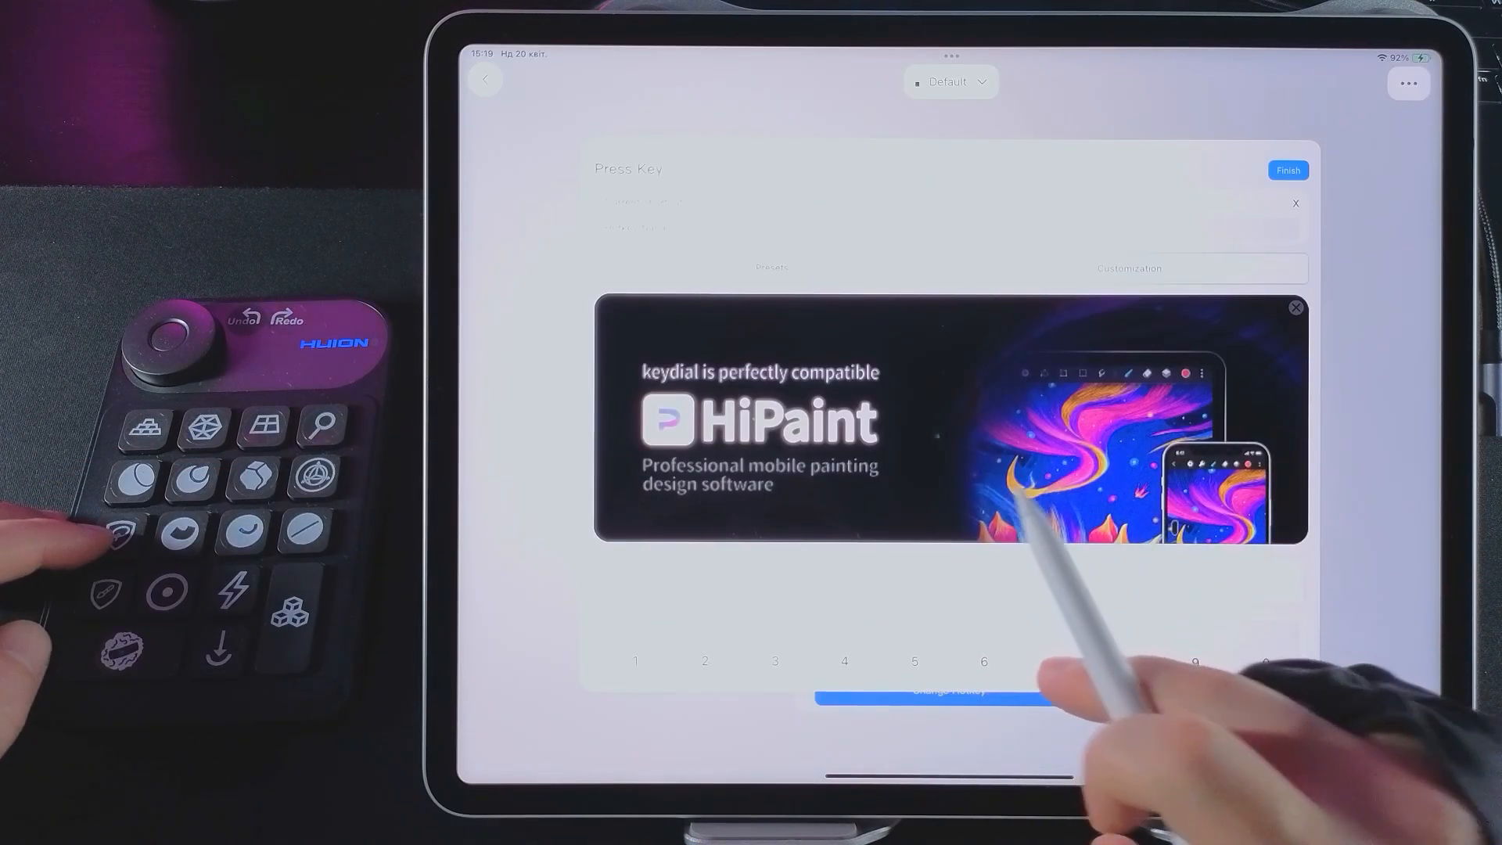
Step: Map keypad keys to single-letter hotkeys such as X, E, L and W, finishing each
{"action": "left_click", "coordinate": [1296, 308]}
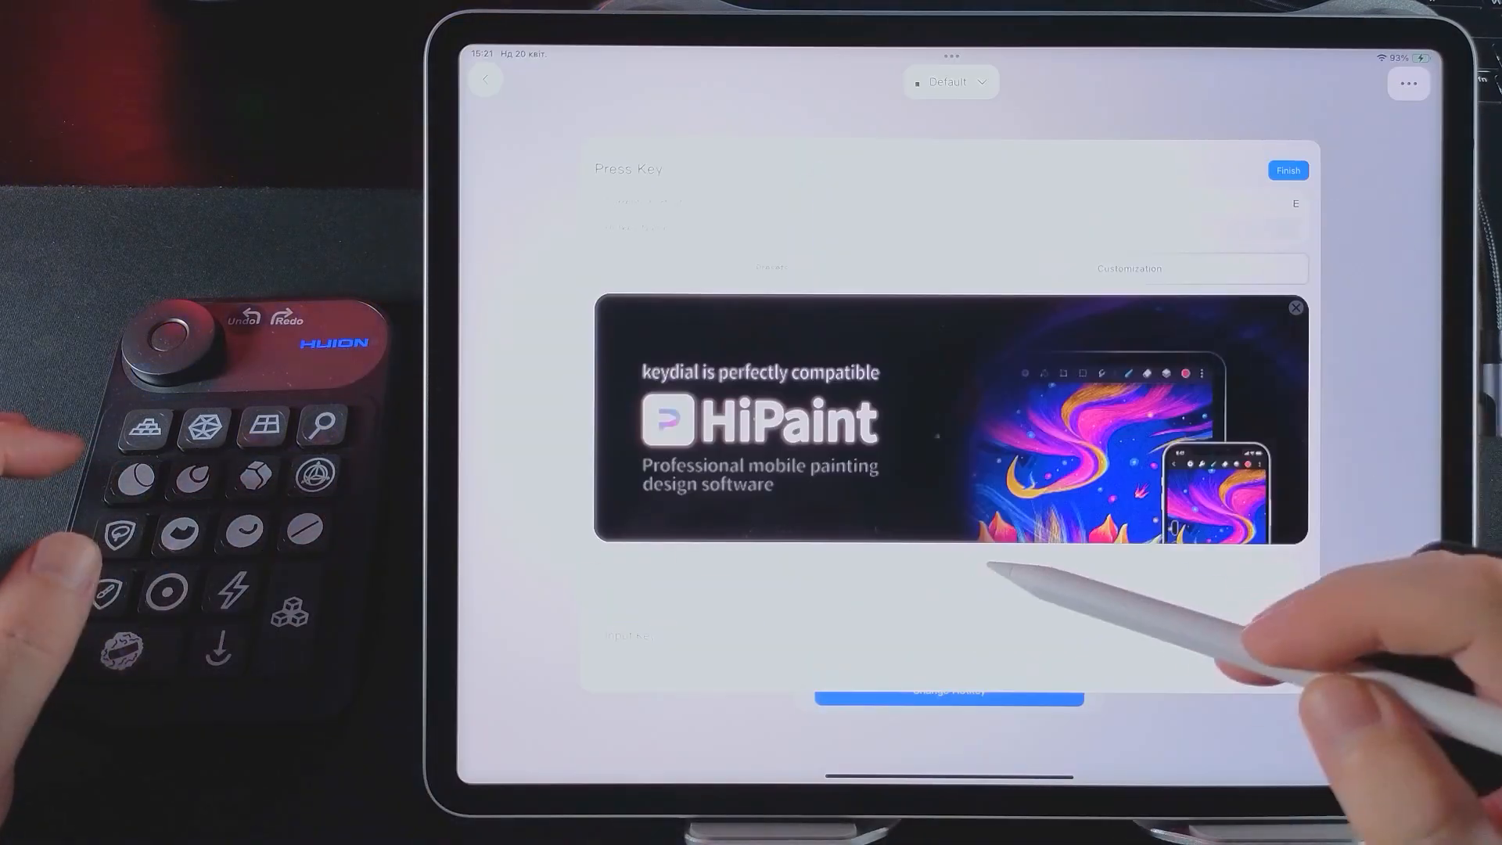
{"action": "left_click", "coordinate": [1295, 309]}
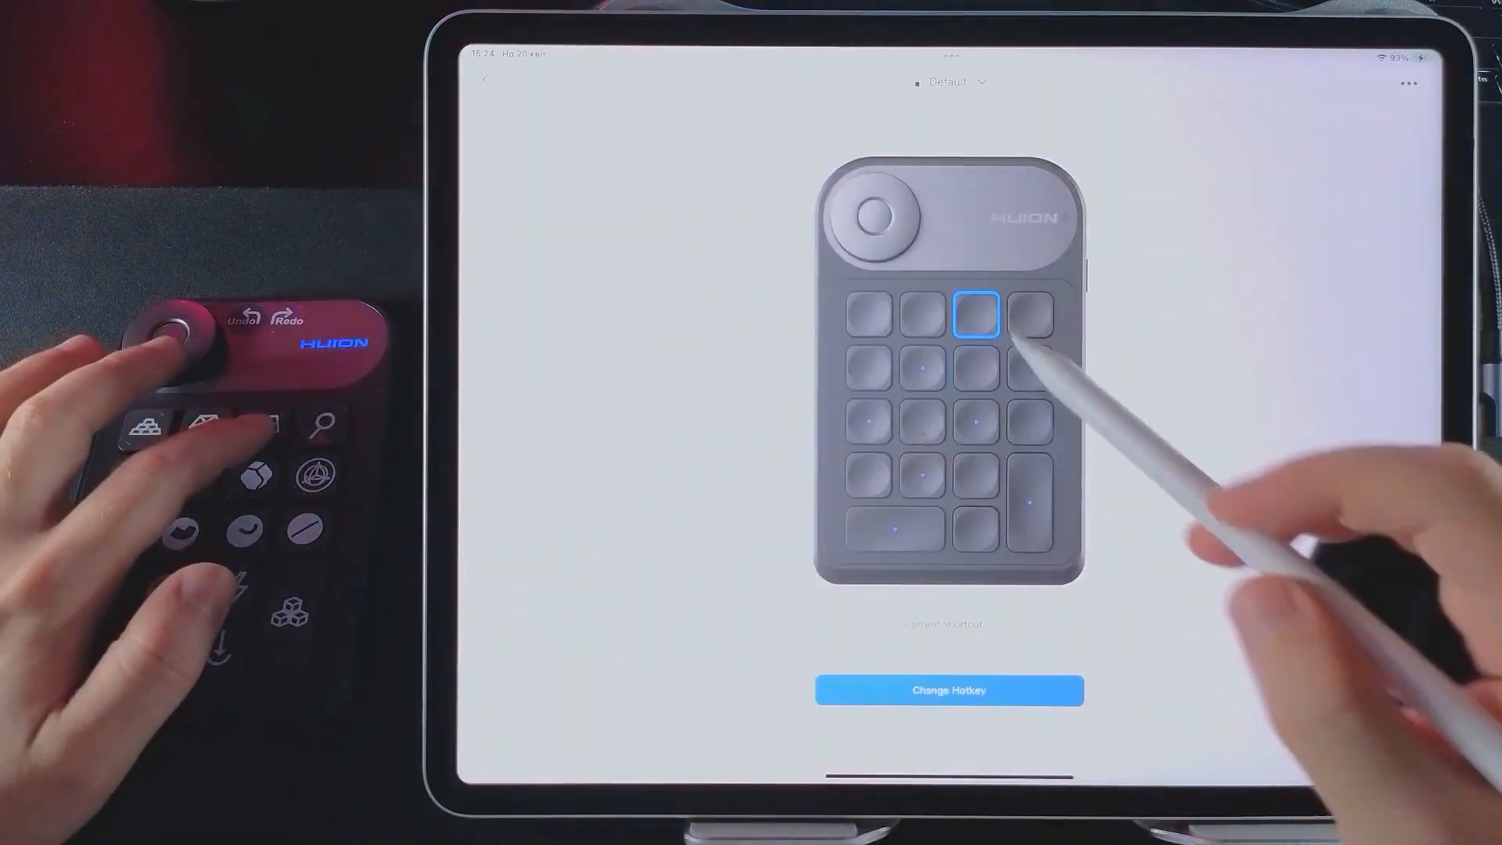
{"action": "left_click", "coordinate": [948, 690]}
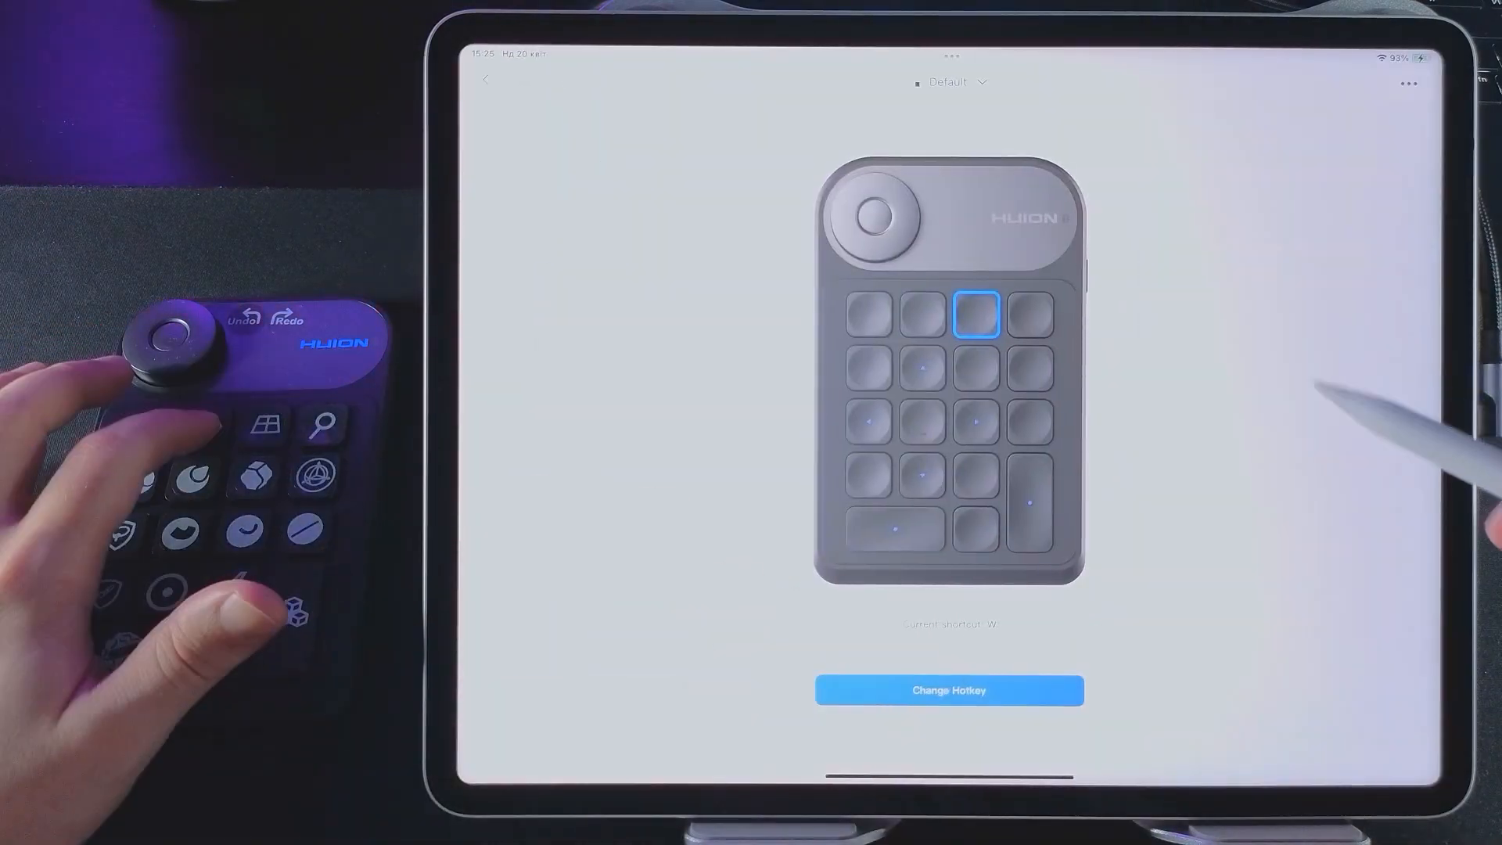
{"action": "left_click", "coordinate": [948, 690]}
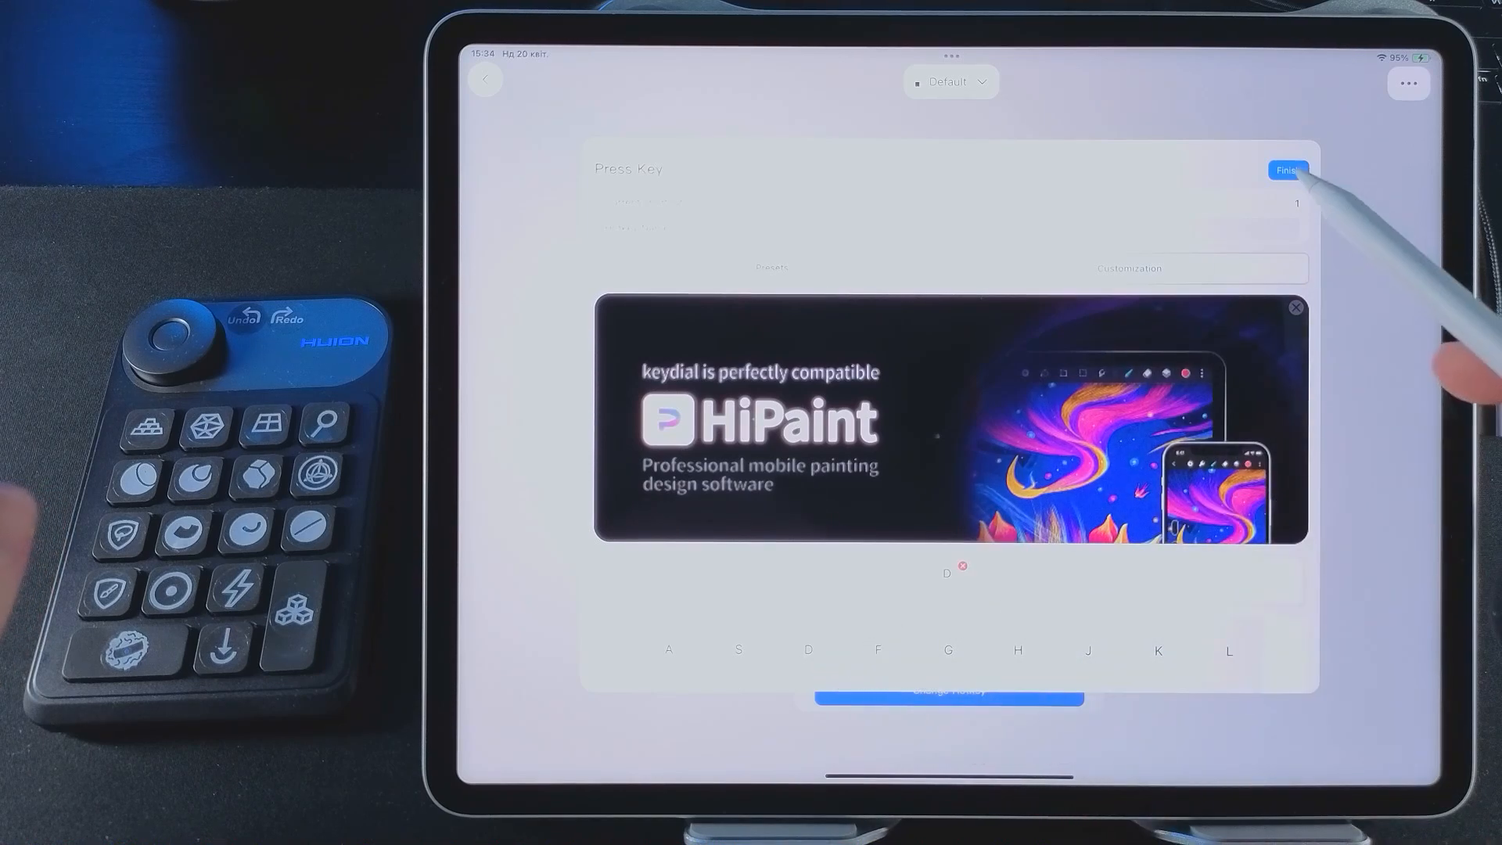
Step: Assign hotkey 1 to another keypad key and finish the assignment
{"action": "left_click", "coordinate": [1287, 171]}
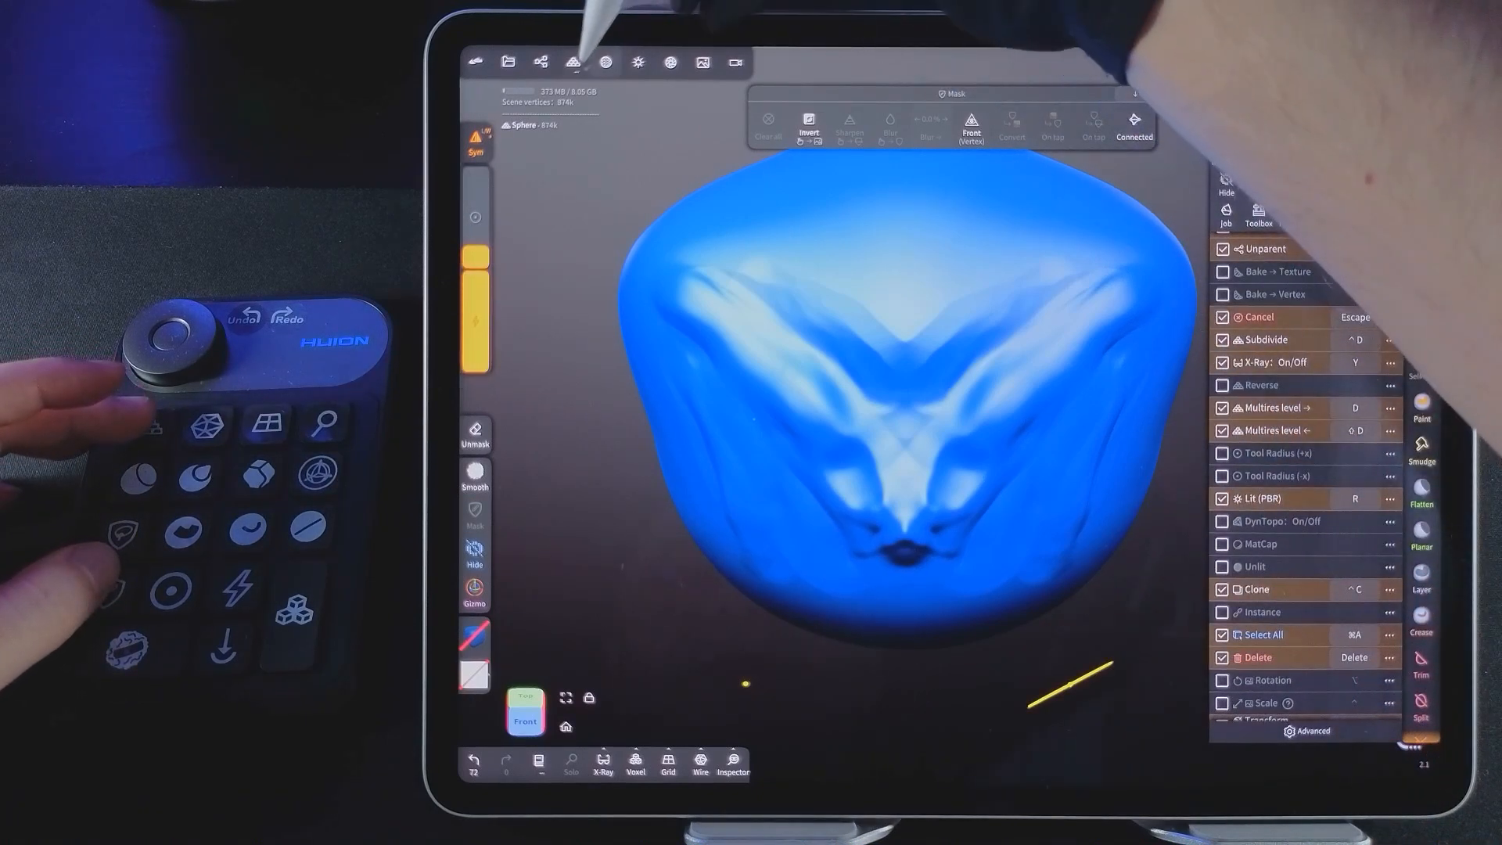
Step: Subdivide the sphere in Topology > Multires via keypad keys, then drop to a lower level
{"action": "left_click", "coordinate": [573, 63]}
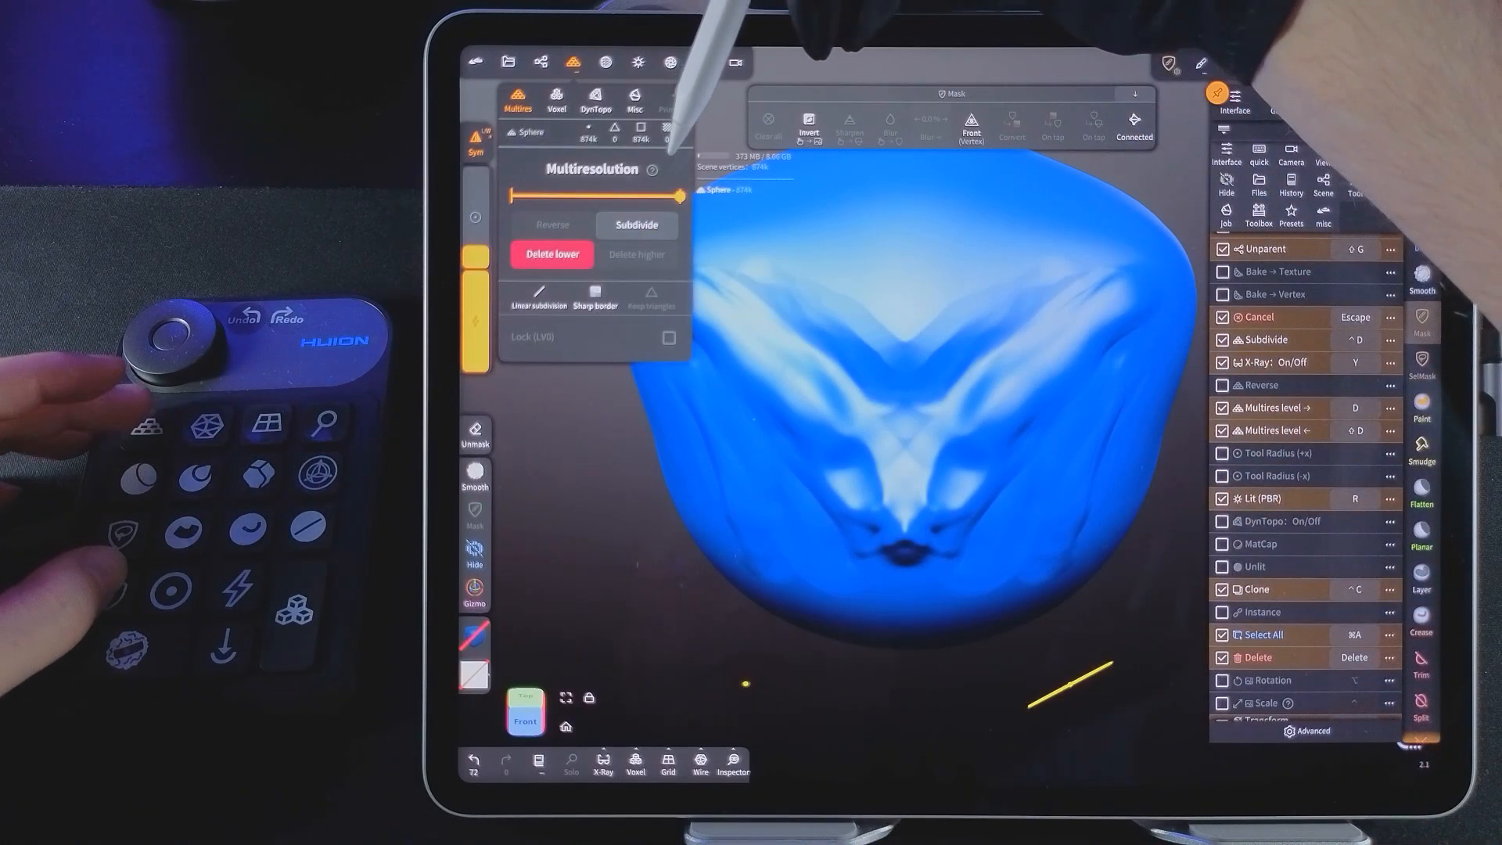
{"action": "left_click", "coordinate": [635, 224]}
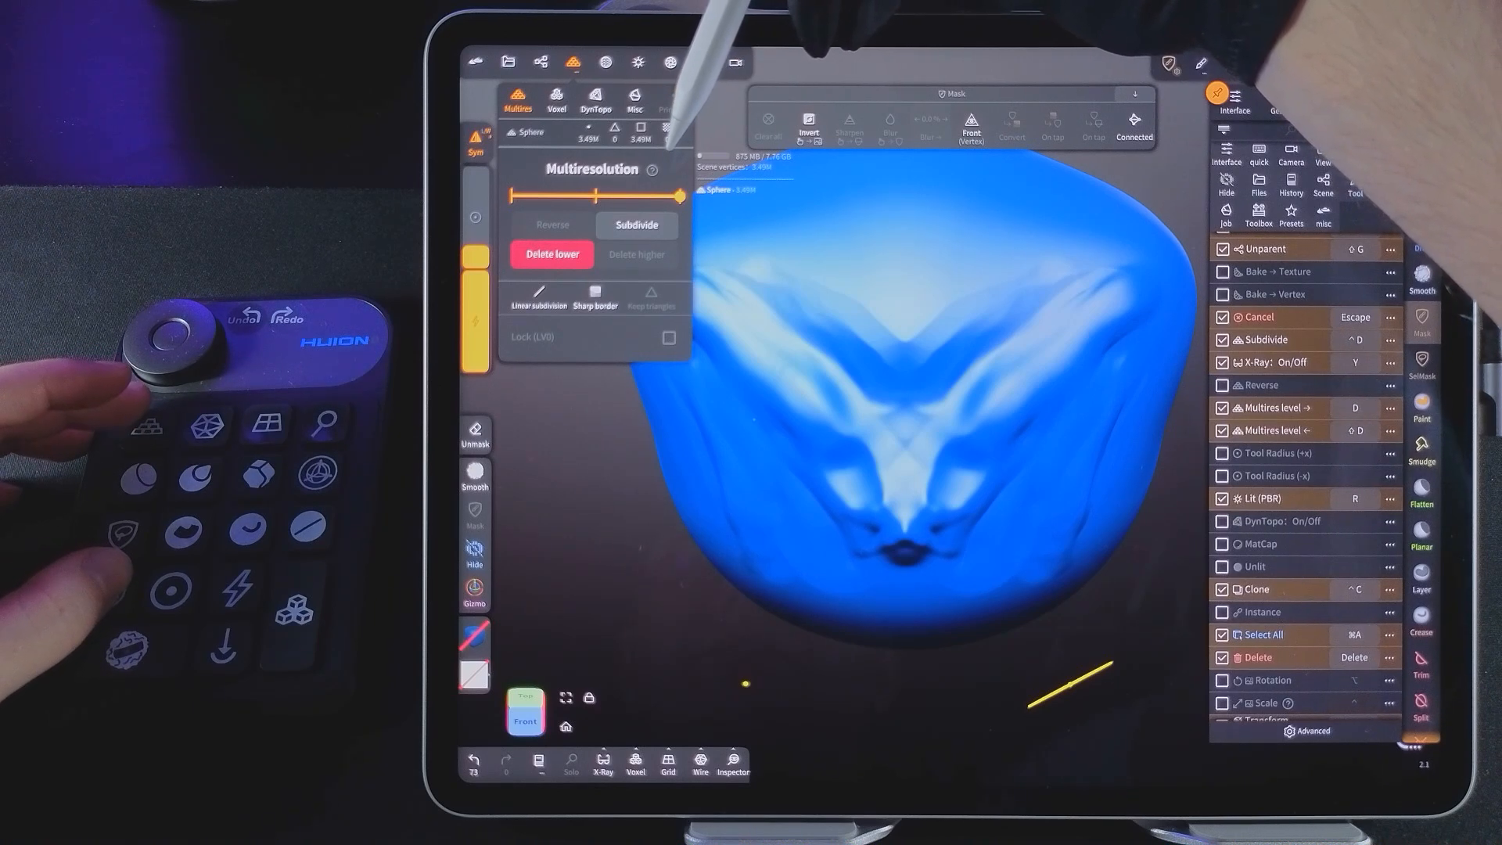
{"action": "left_click", "coordinate": [635, 224]}
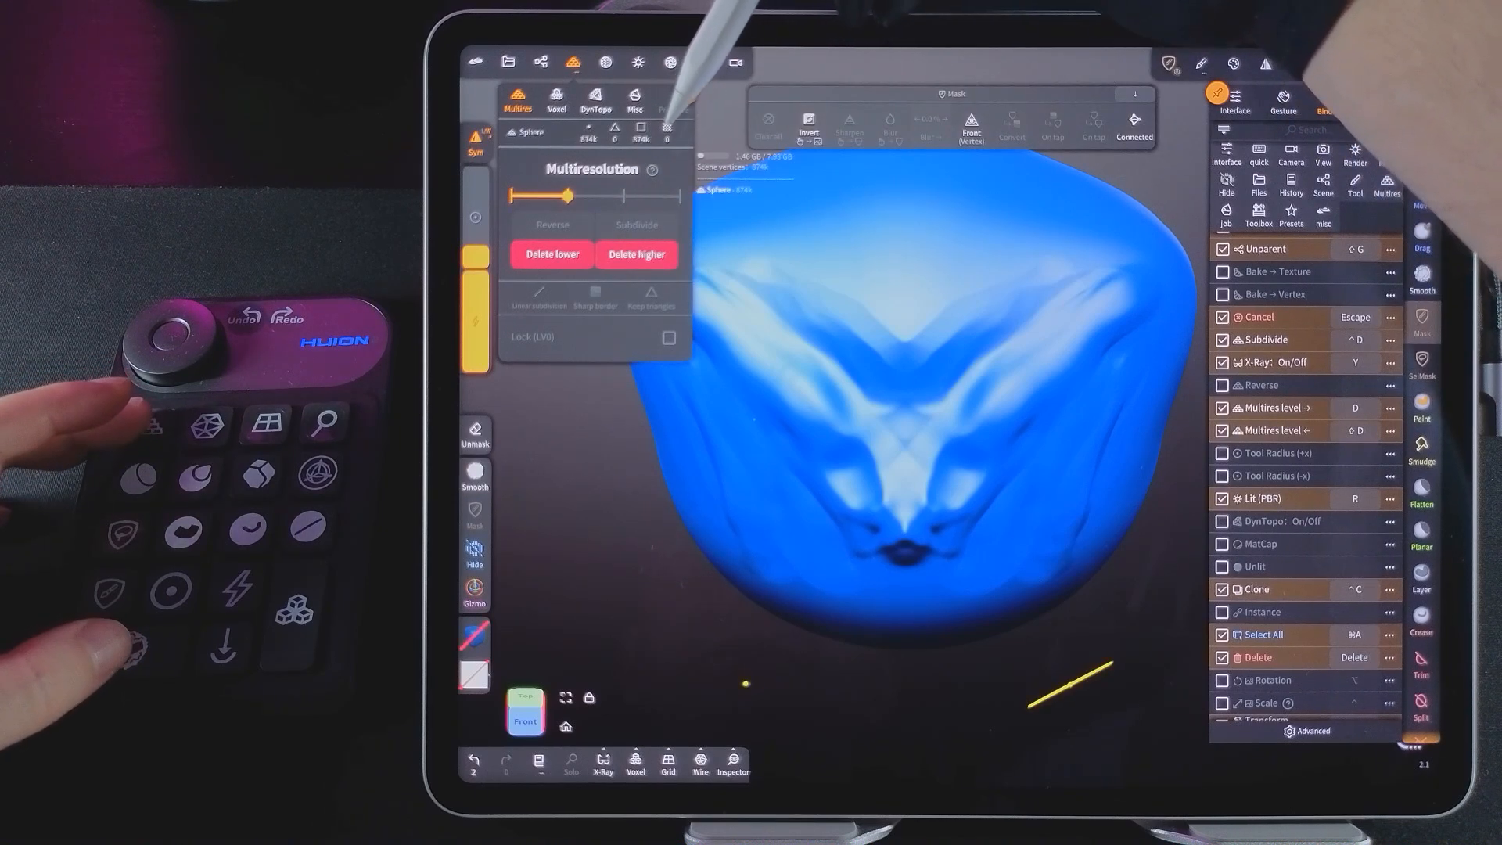
{"action": "left_click_drag", "start_coordinate": [567, 197], "coordinate": [621, 198]}
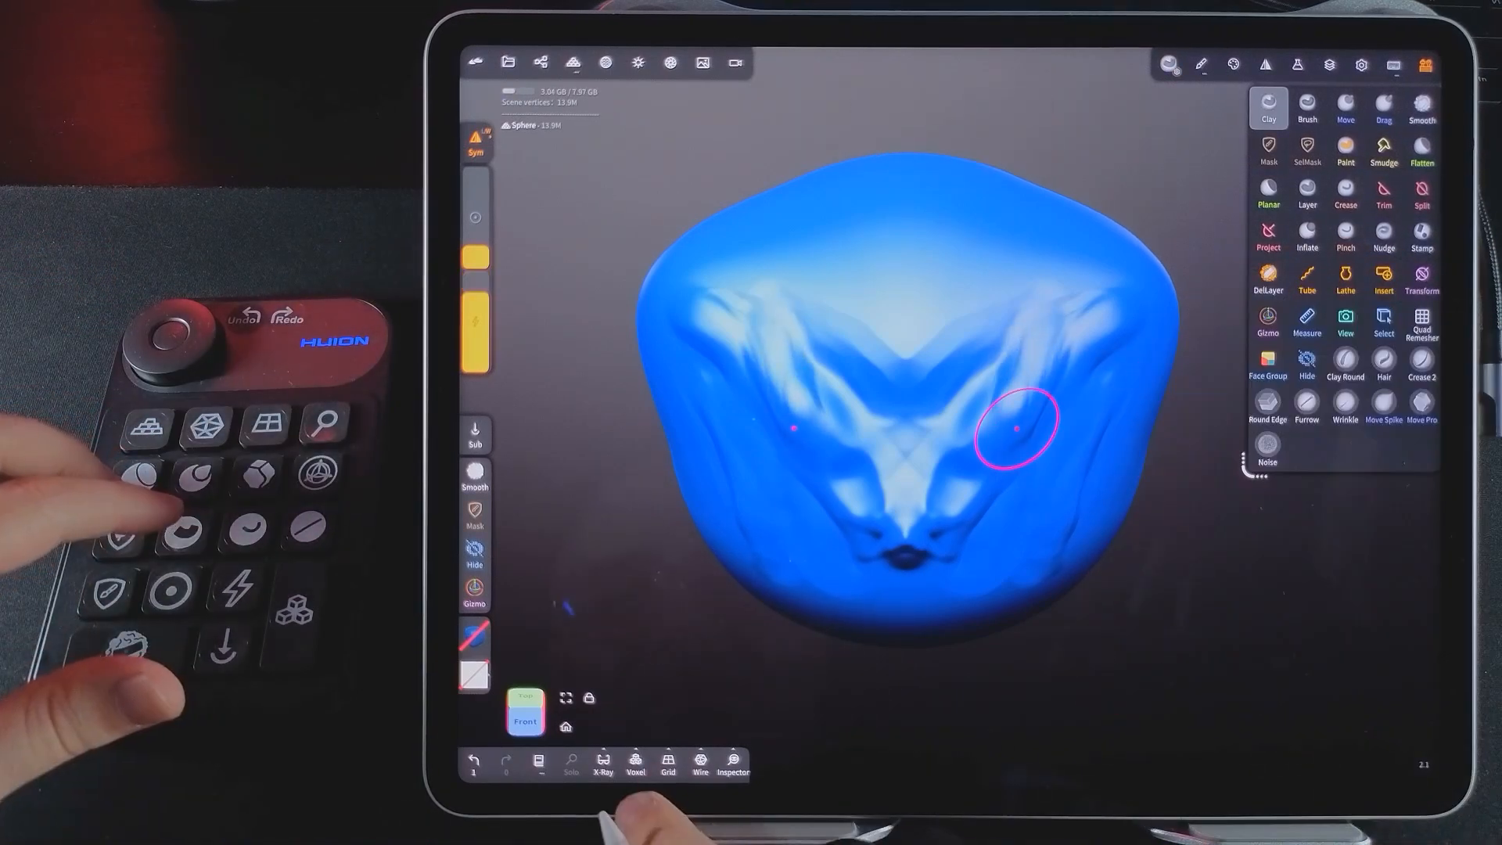
Step: Switch brushes with keypad keys, rough in a face, then undo the voxel remesh
{"action": "left_click", "coordinate": [1422, 324]}
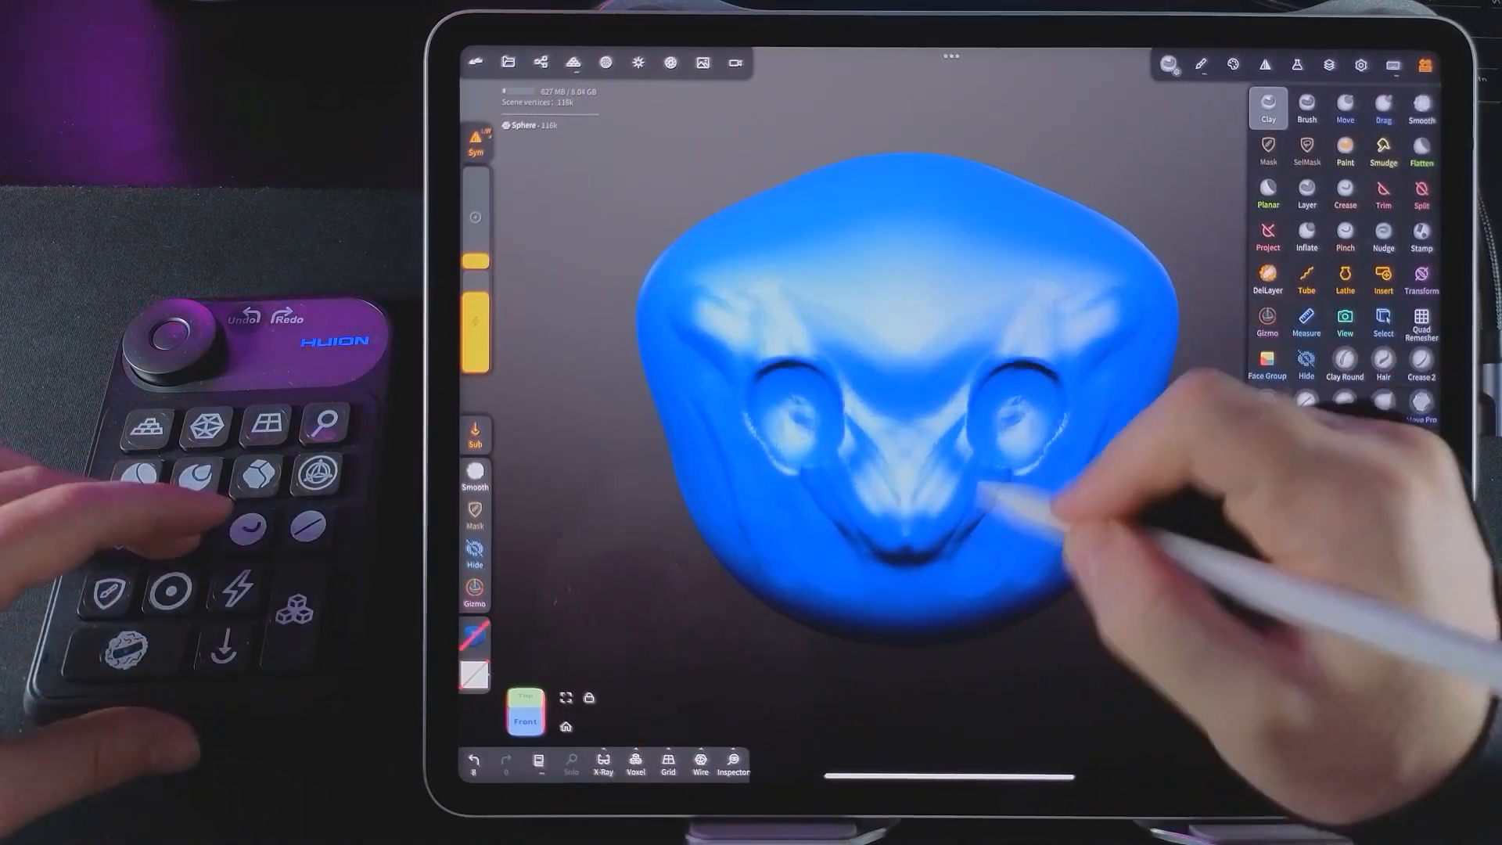
{"action": "left_click", "coordinate": [1265, 150]}
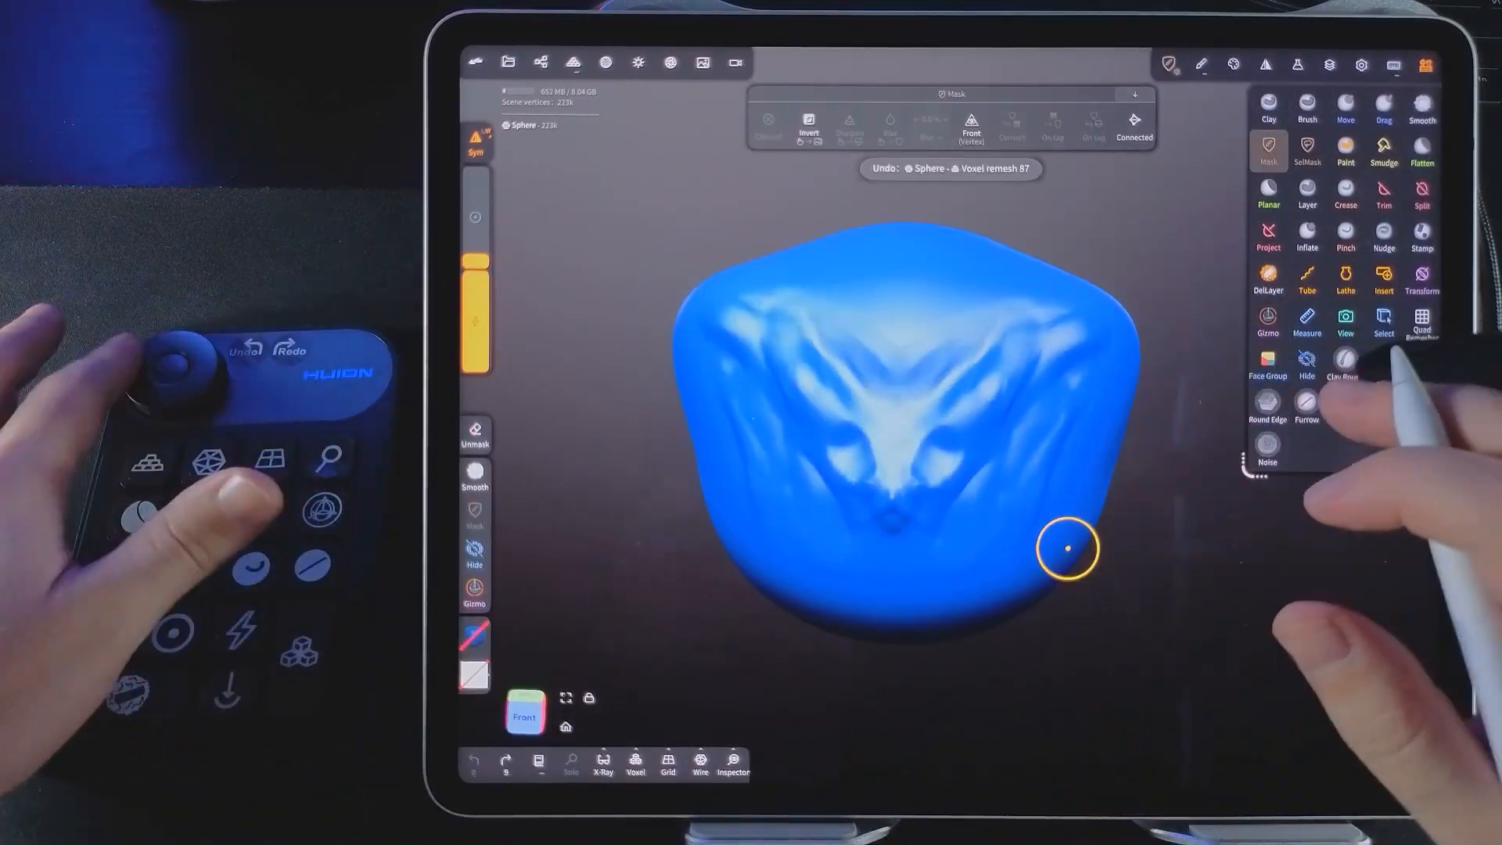